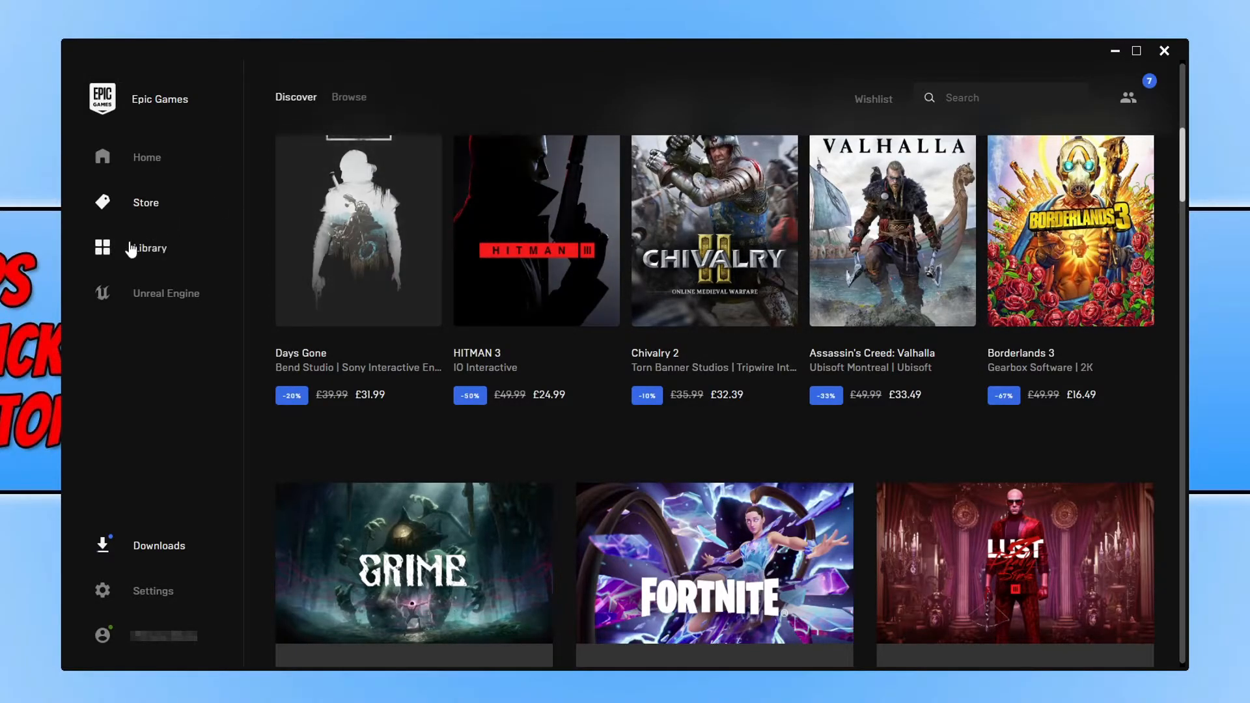
Switch from the store to the Library of owned games, with Grand Theft Auto V listed first
left_click(147, 247)
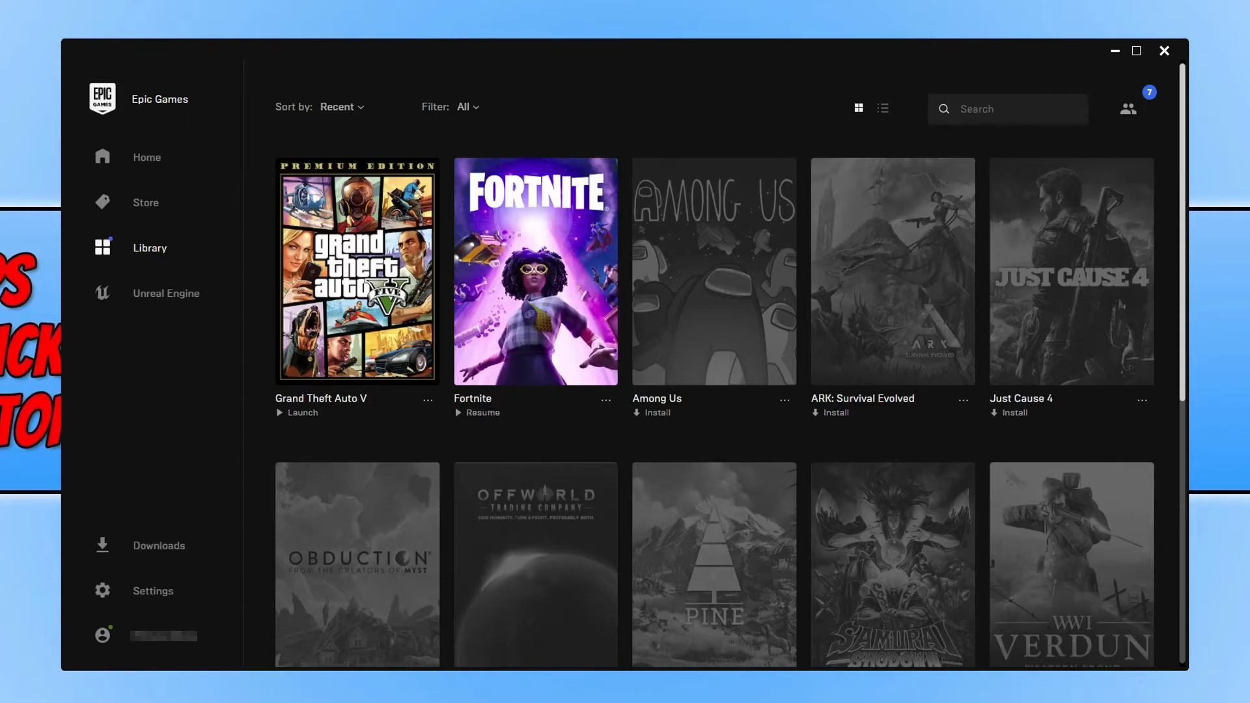
Start verifying the Grand Theft Auto V files from its three-dot options menu
left_click(428, 400)
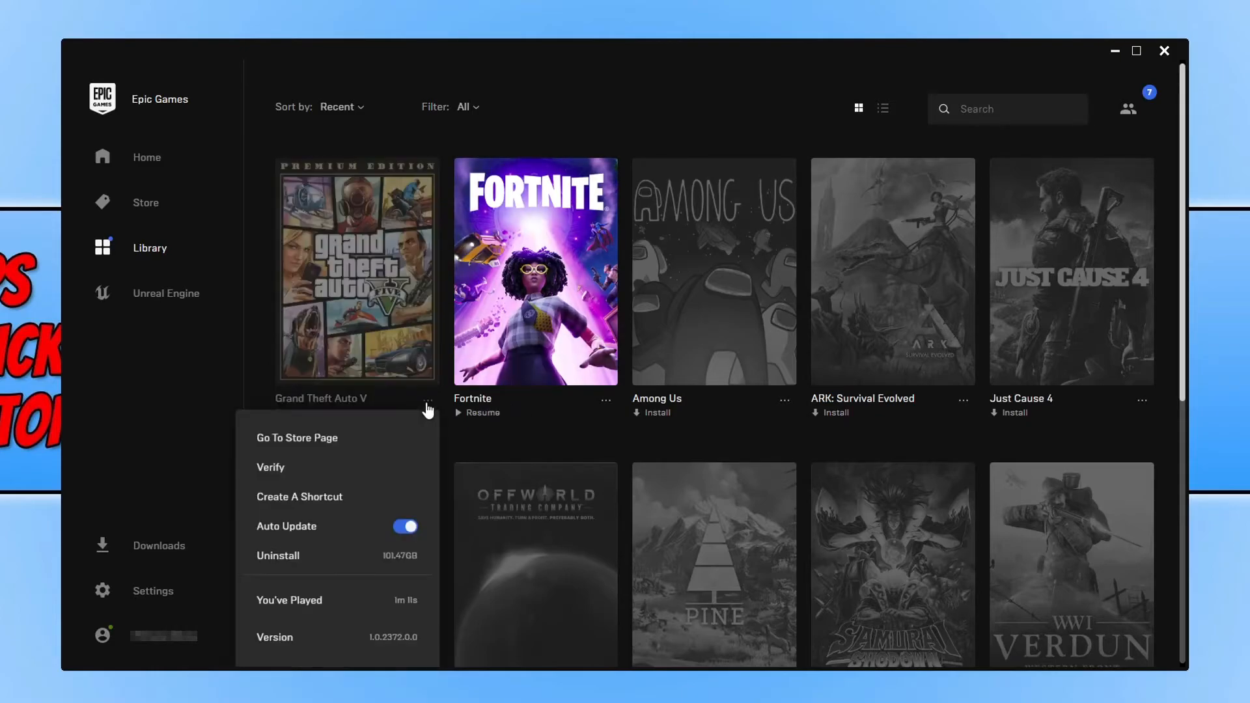
left_click(730, 454)
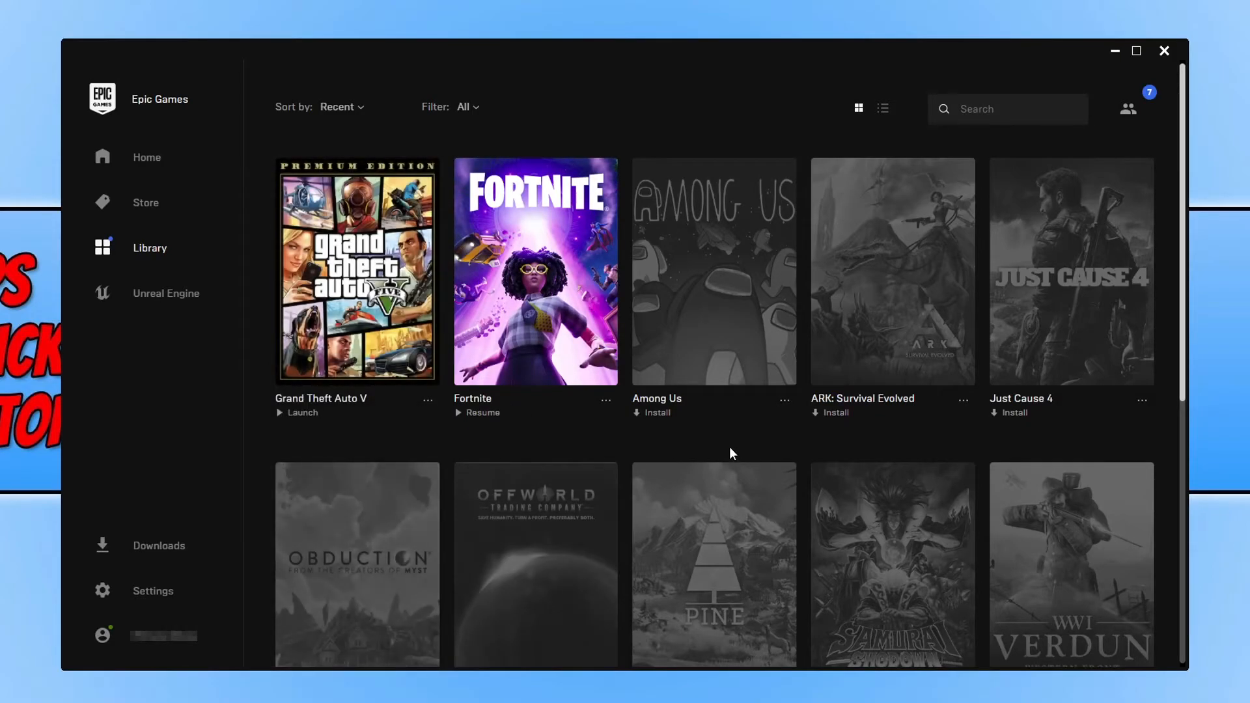